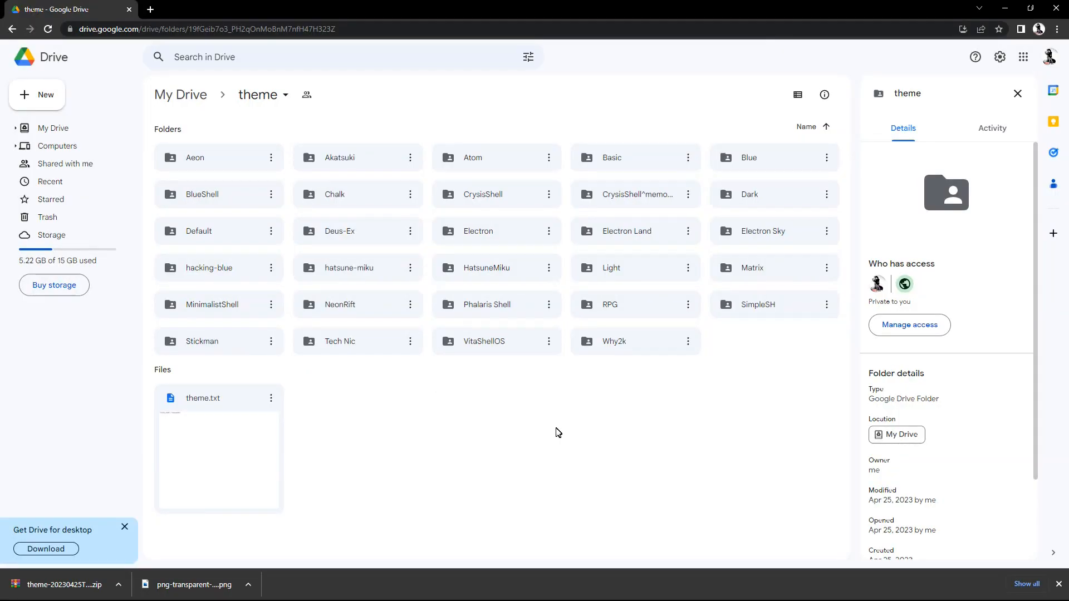
{"action": "mouse_move", "coordinate": [516, 84]}
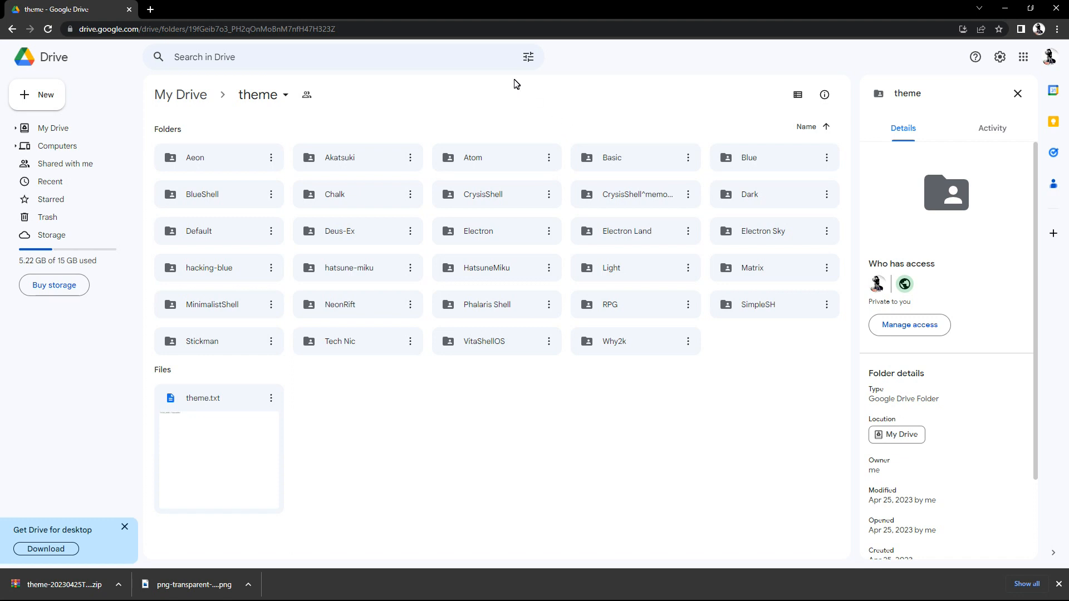
{"action": "mouse_move", "coordinate": [222, 69]}
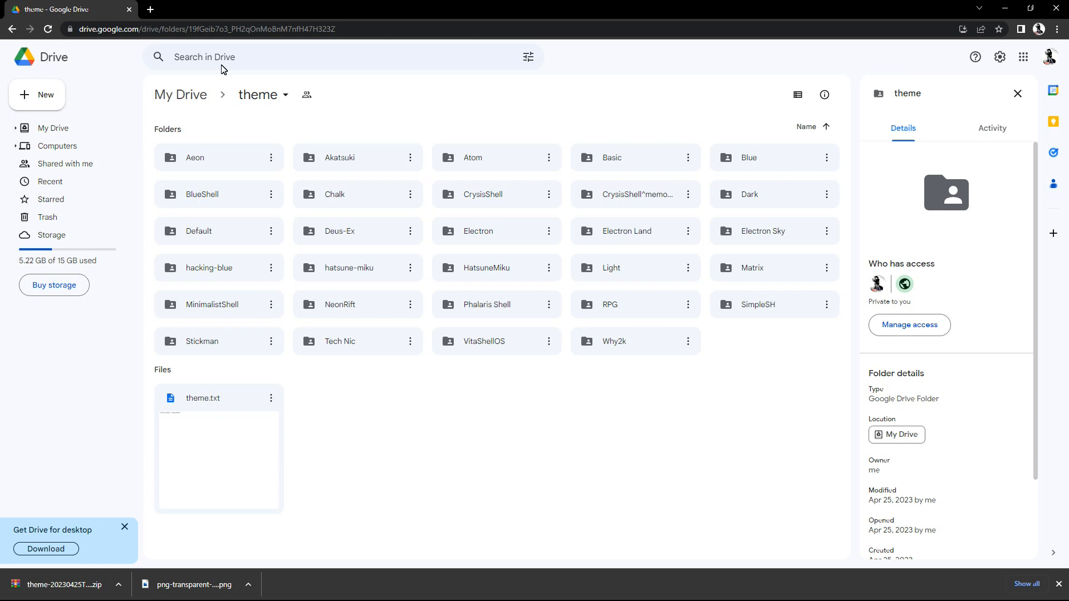
{"action": "mouse_move", "coordinate": [347, 344]}
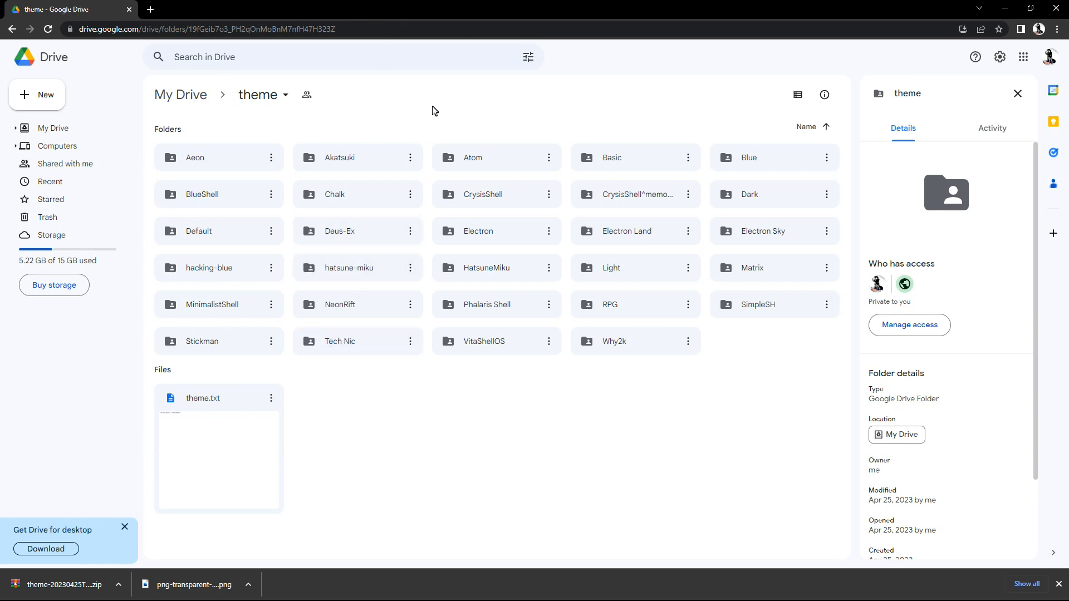
{"action": "mouse_move", "coordinate": [293, 107]}
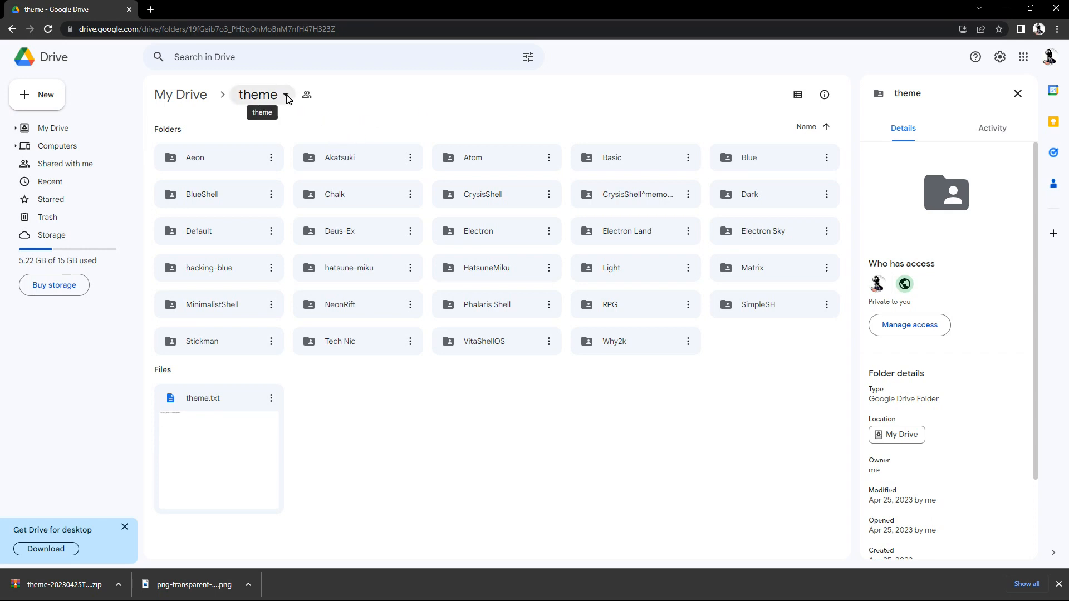
Download the whole theme folder from Google Drive as a zip archive.
{"action": "left_click", "coordinate": [285, 94]}
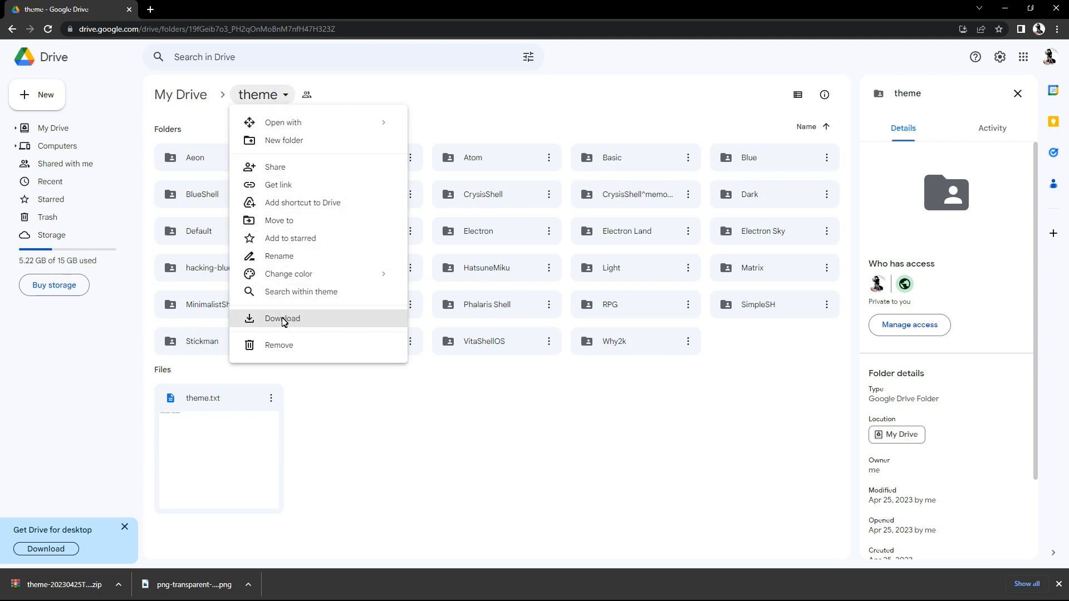
{"action": "left_click", "coordinate": [281, 319]}
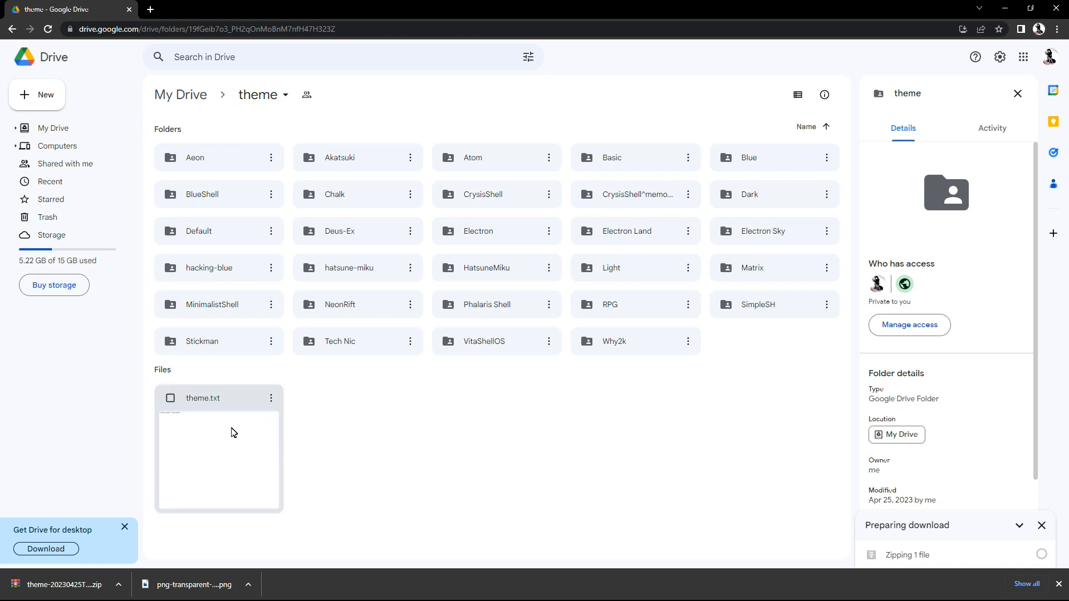
{"action": "left_click", "coordinate": [376, 417]}
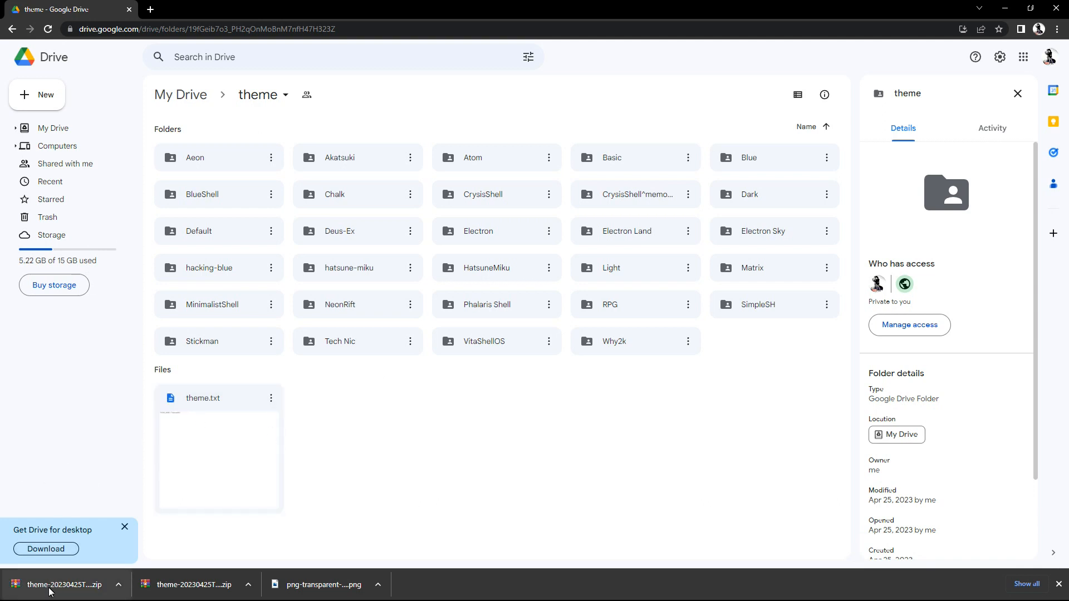
Open the downloaded theme zip in WinRAR, dismiss the license nag, and enter the theme folder.
{"action": "left_click", "coordinate": [65, 584]}
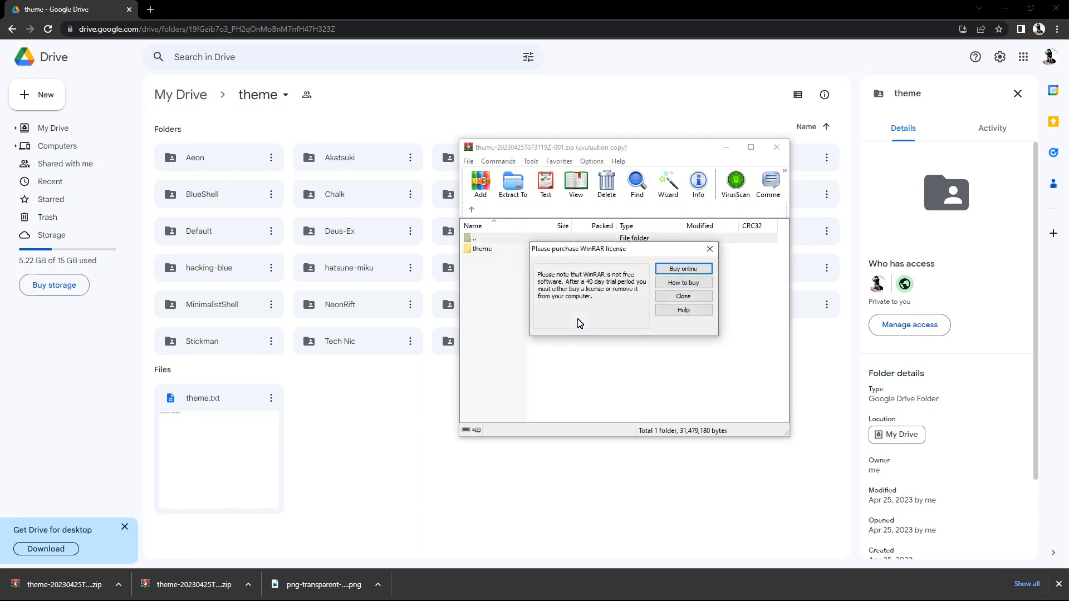
{"action": "left_click", "coordinate": [682, 296]}
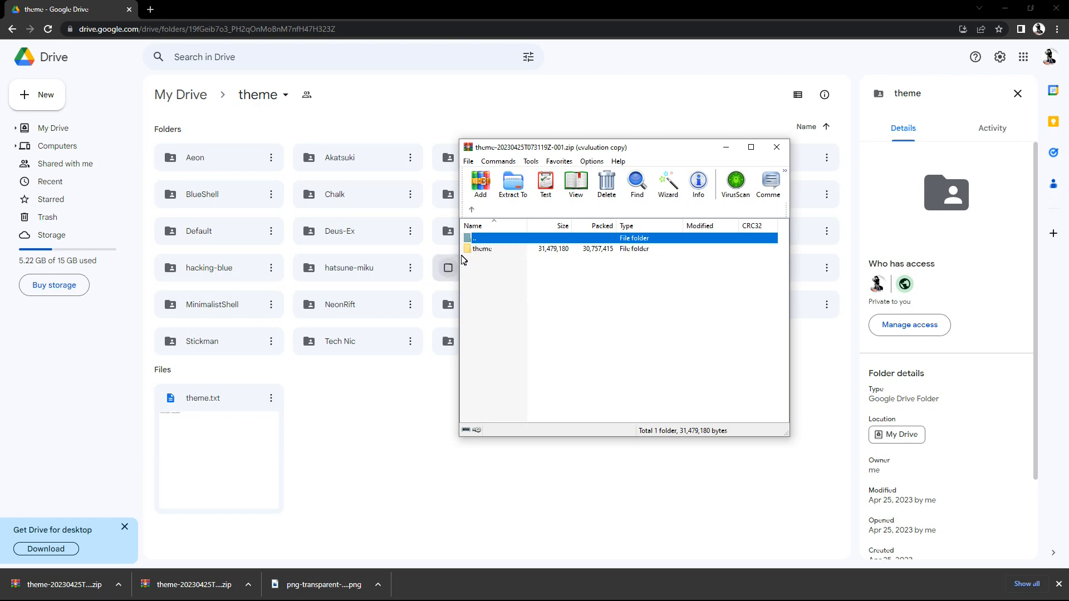
{"action": "double_click", "coordinate": [482, 249]}
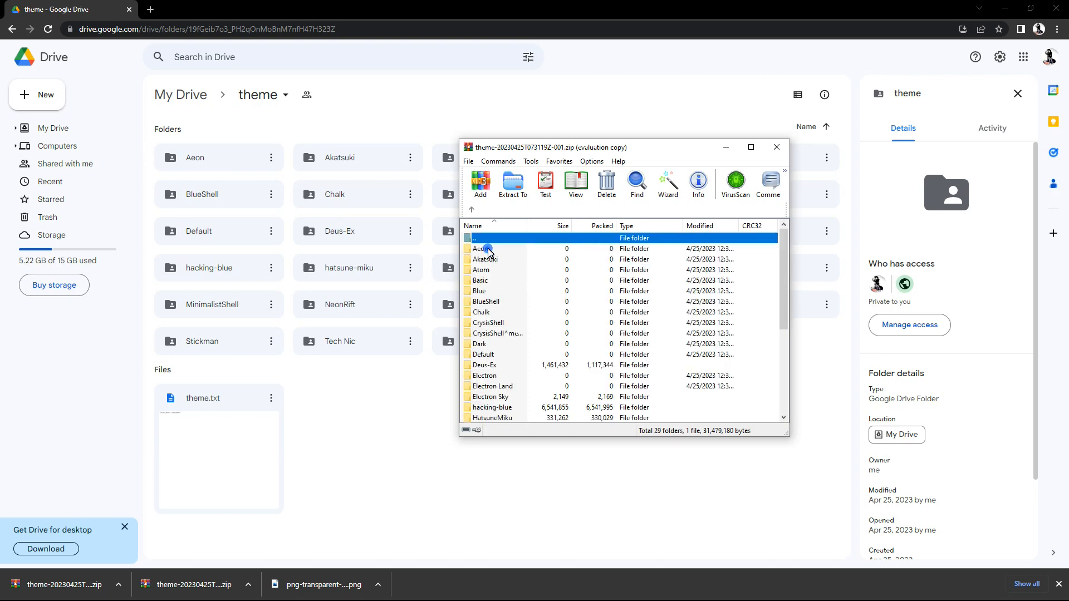
Browse the theme folder contents, return to the top level, and close WinRAR.
{"action": "scroll", "scroll_direction": "down", "scroll_amount": 3}
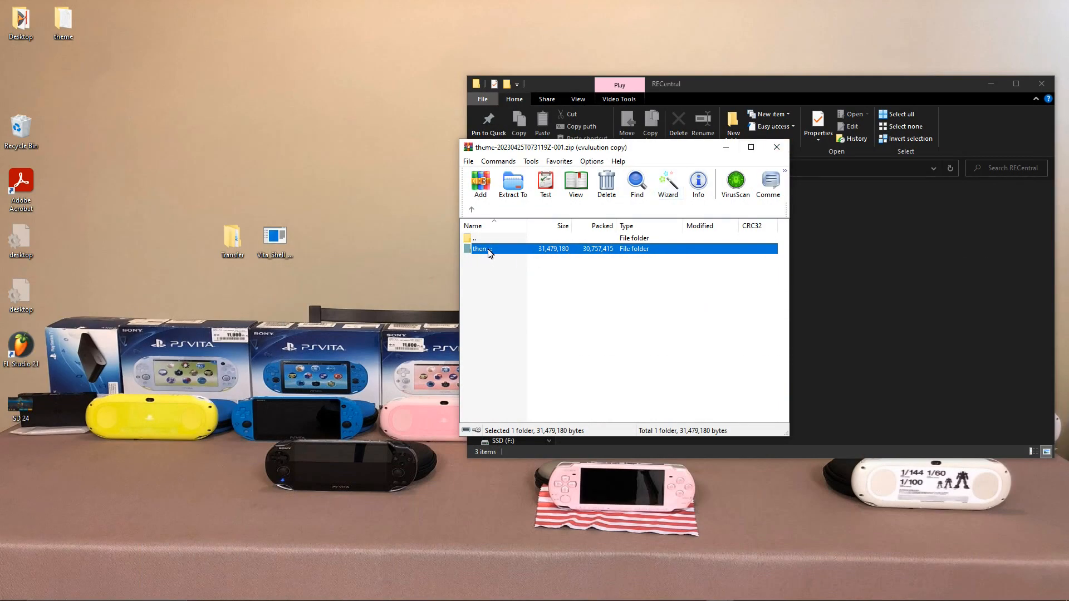
{"action": "left_click", "coordinate": [61, 22]}
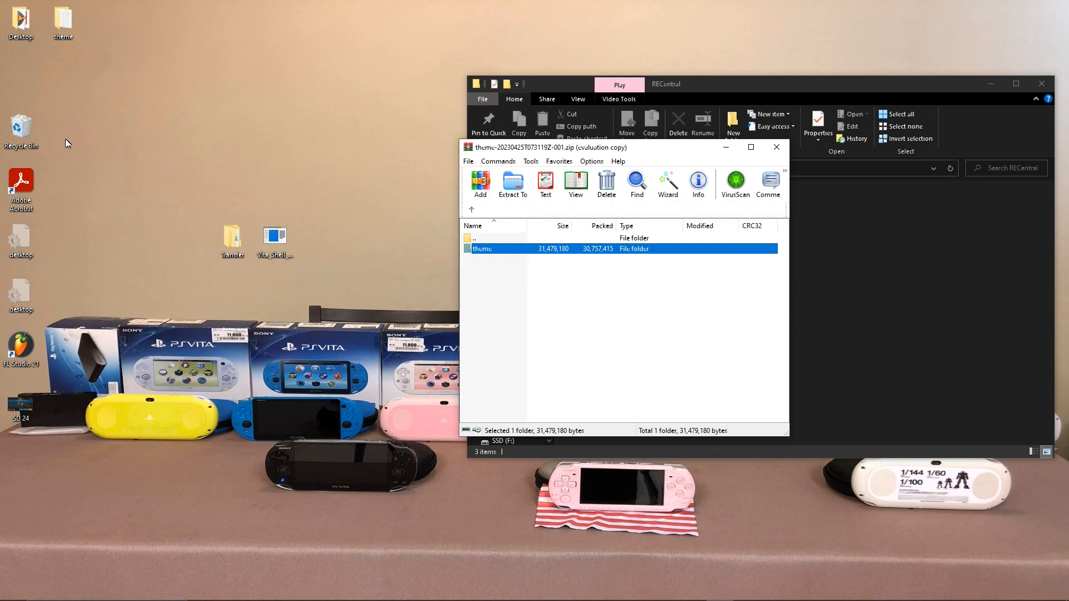
{"action": "left_click", "coordinate": [62, 21]}
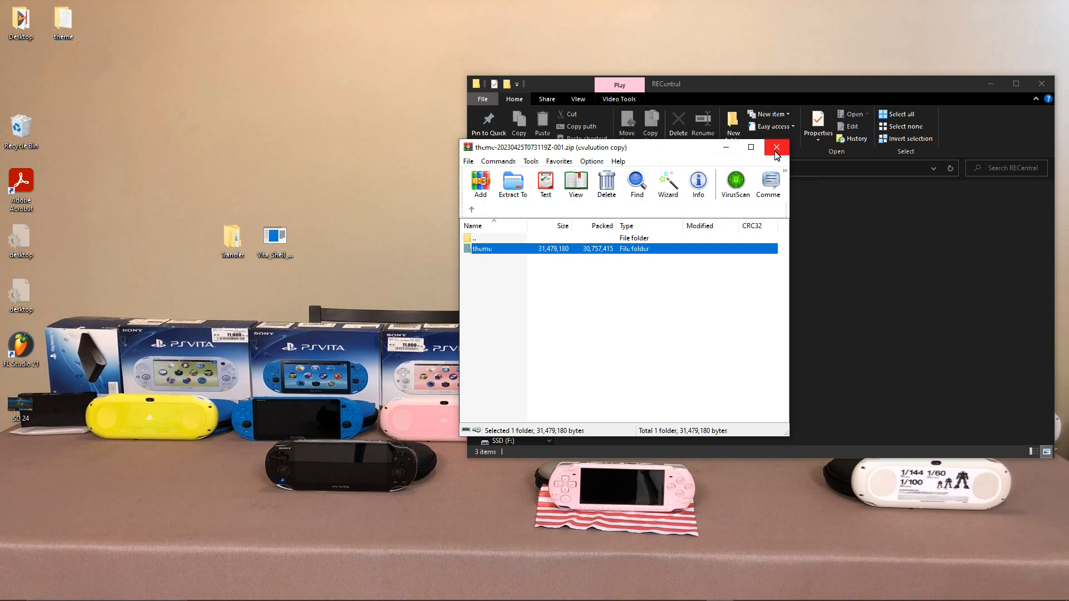
{"action": "left_click", "coordinate": [775, 147]}
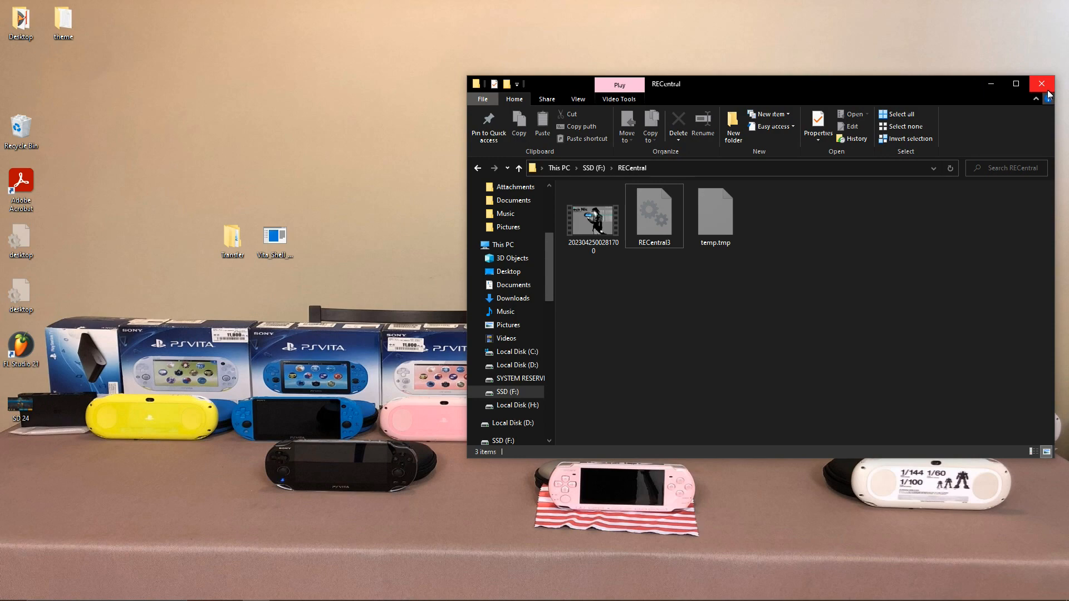
Close the RECentral File Explorer window.
{"action": "left_click", "coordinate": [1041, 83]}
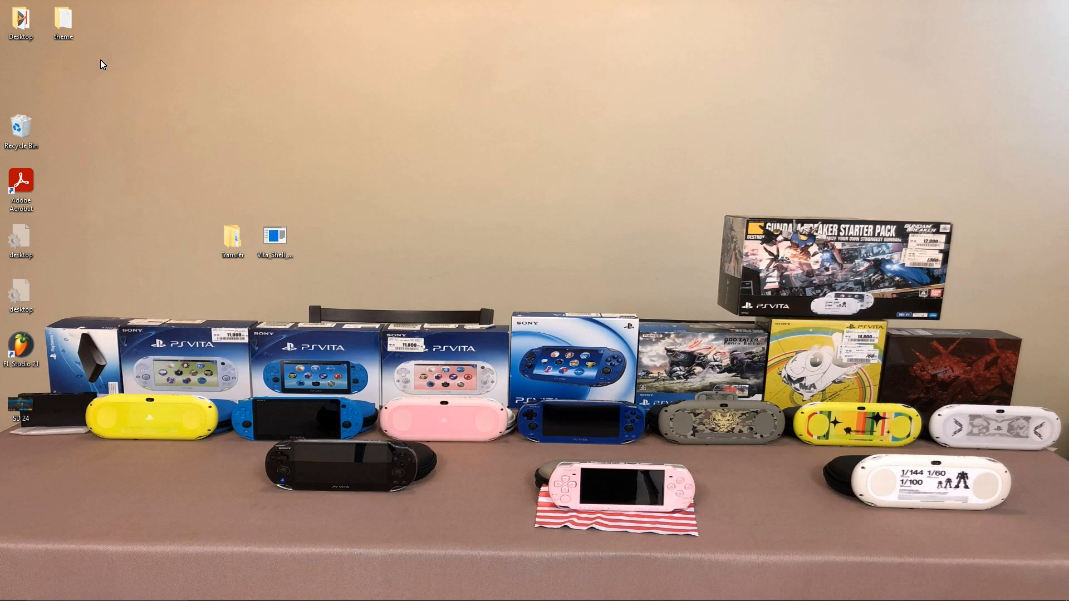
{"action": "mouse_move", "coordinate": [89, 58]}
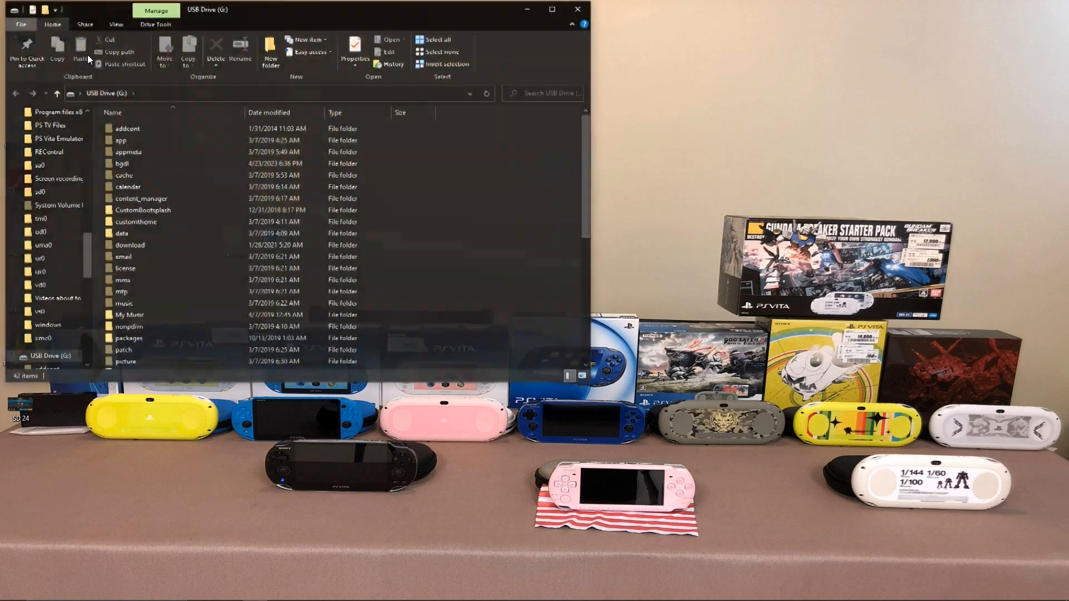
{"action": "mouse_move", "coordinate": [79, 51]}
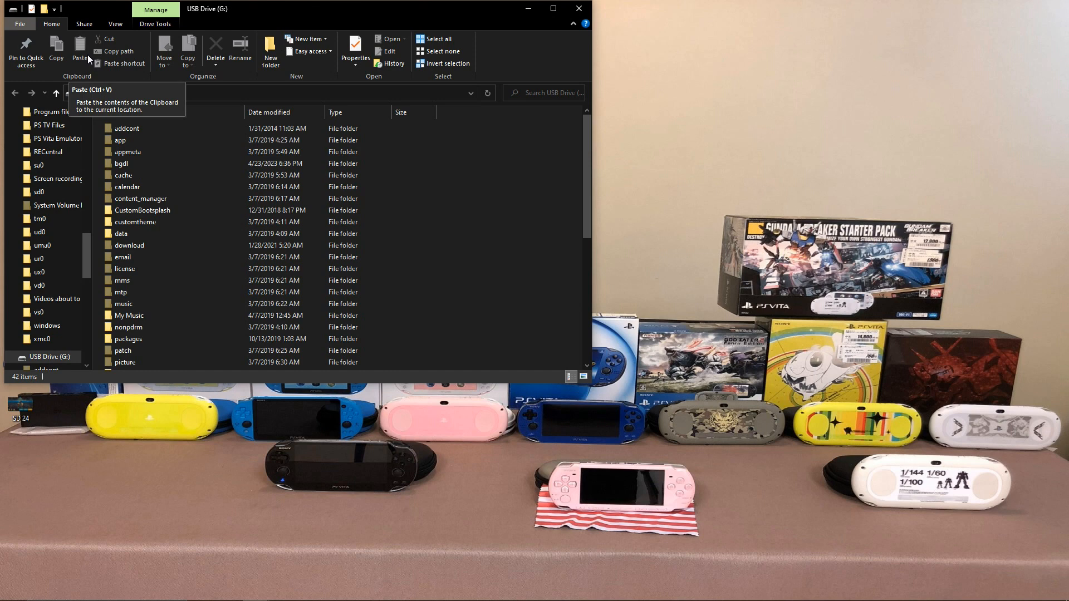
{"action": "mouse_move", "coordinate": [94, 61]}
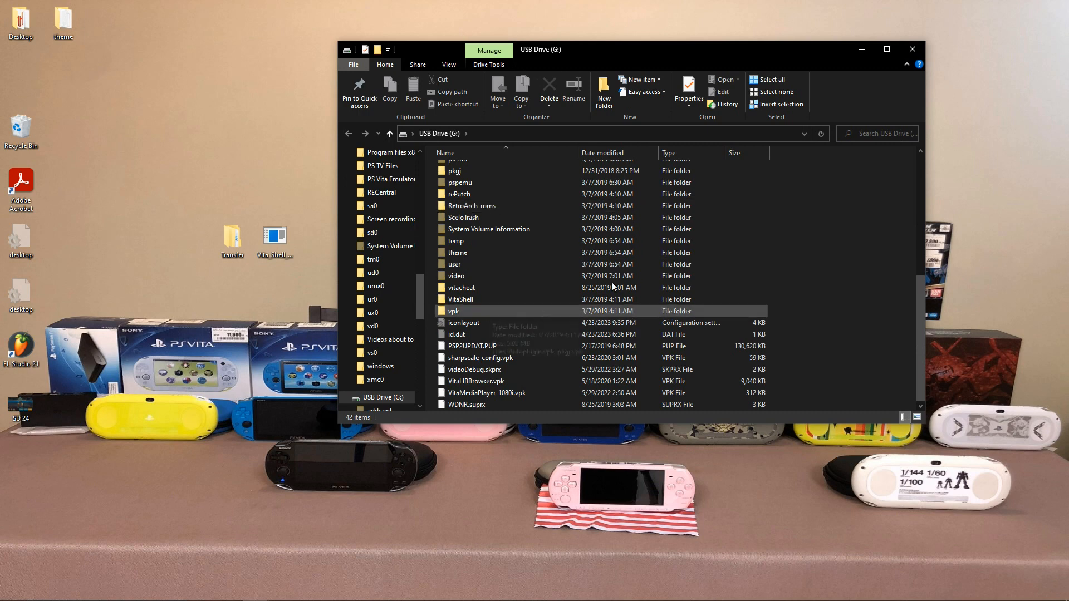
{"action": "mouse_move", "coordinate": [489, 229]}
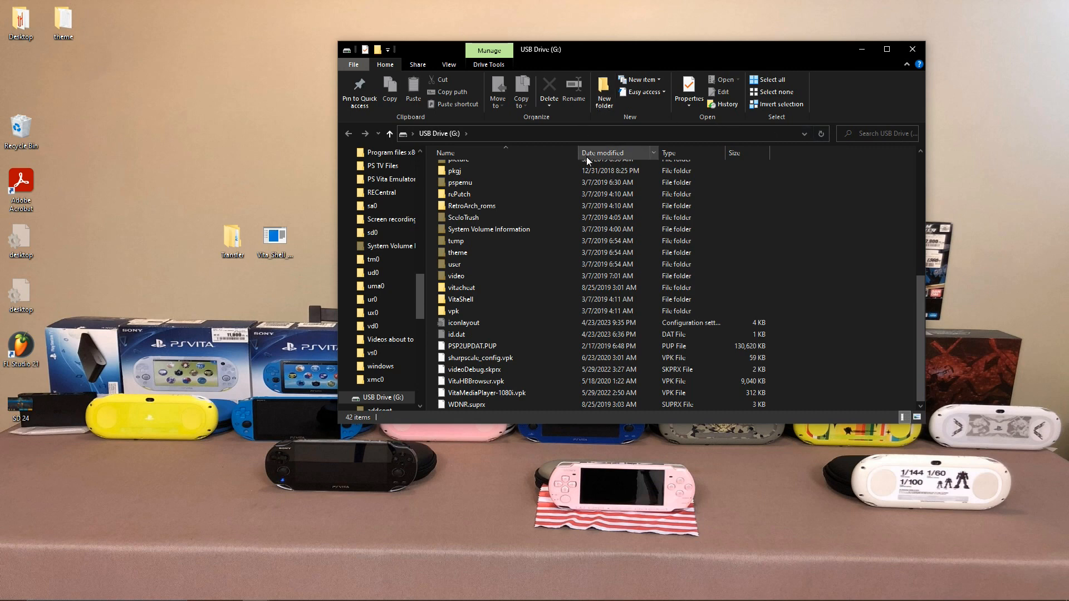
{"action": "mouse_move", "coordinate": [449, 64]}
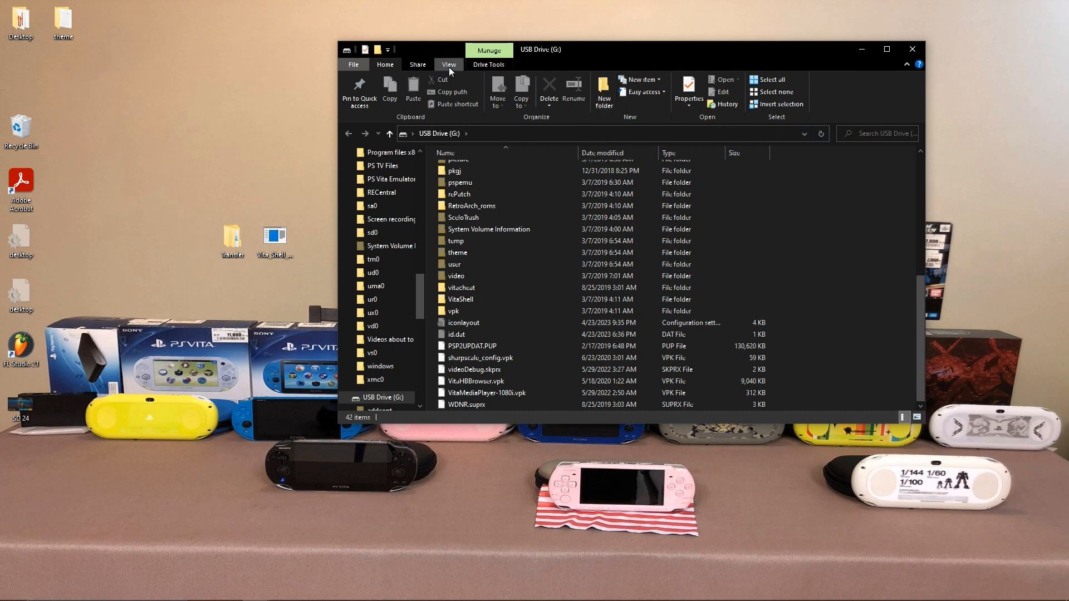
Open VitaShell's theme folder on USB Drive (G:), showing subfolders like Aeon and Chalk.
{"action": "left_click", "coordinate": [447, 65]}
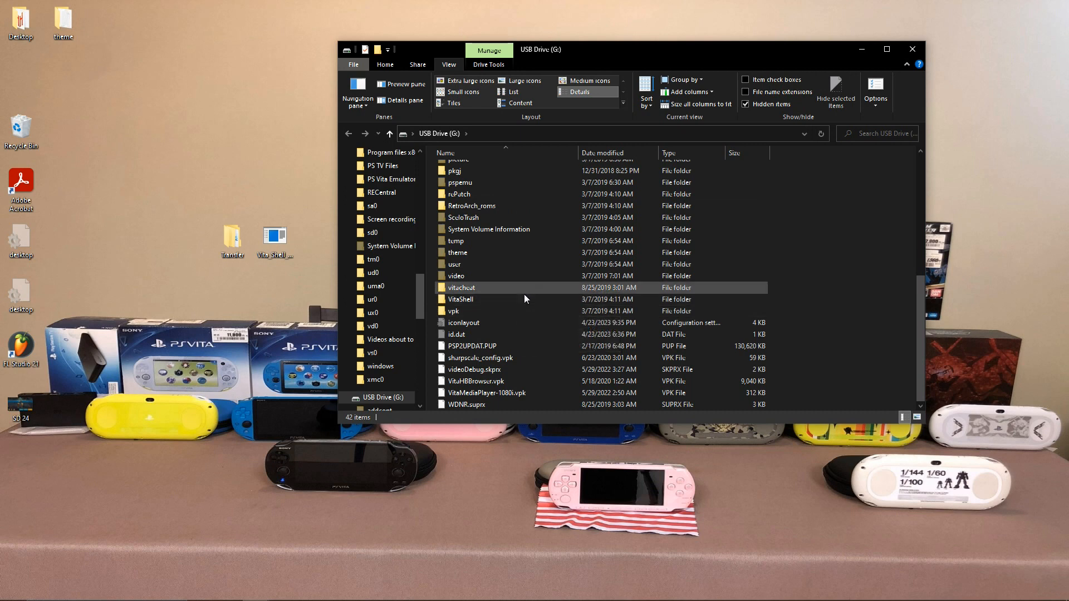
{"action": "mouse_move", "coordinate": [460, 300]}
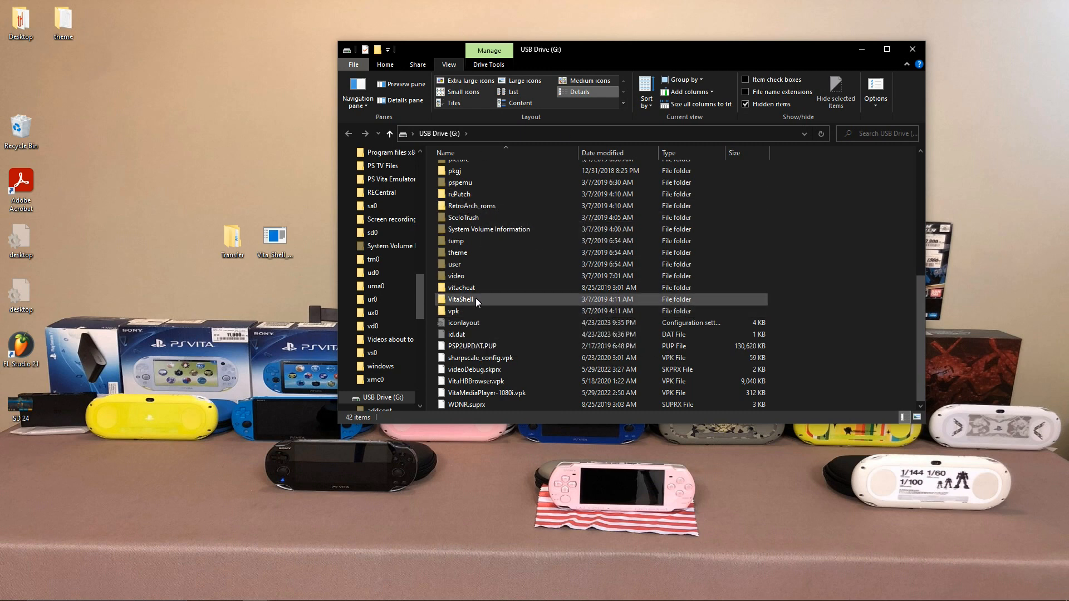
{"action": "double_click", "coordinate": [461, 300]}
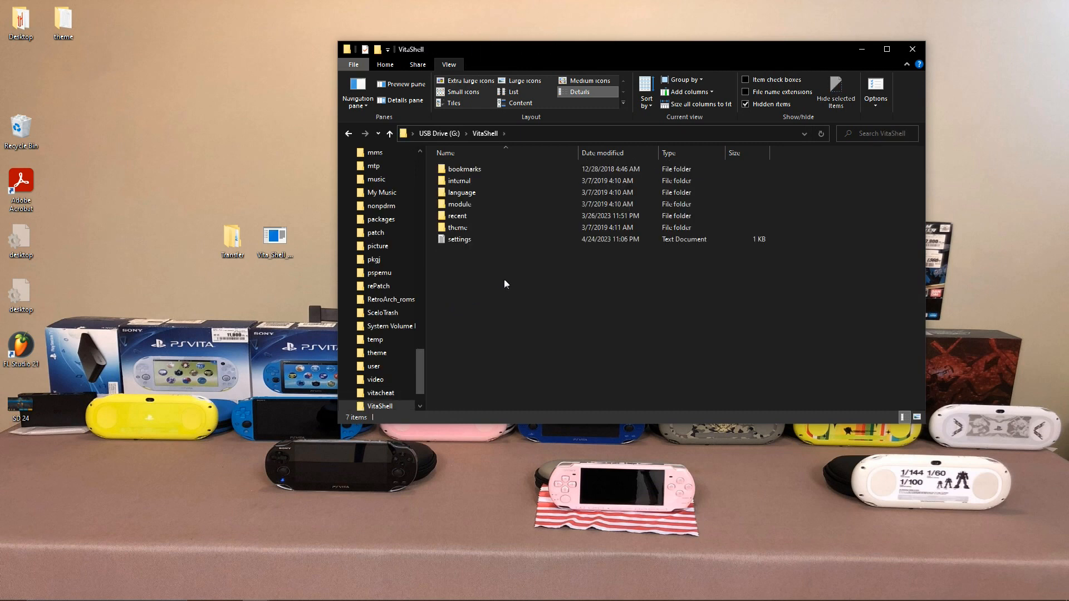
{"action": "left_click", "coordinate": [456, 227]}
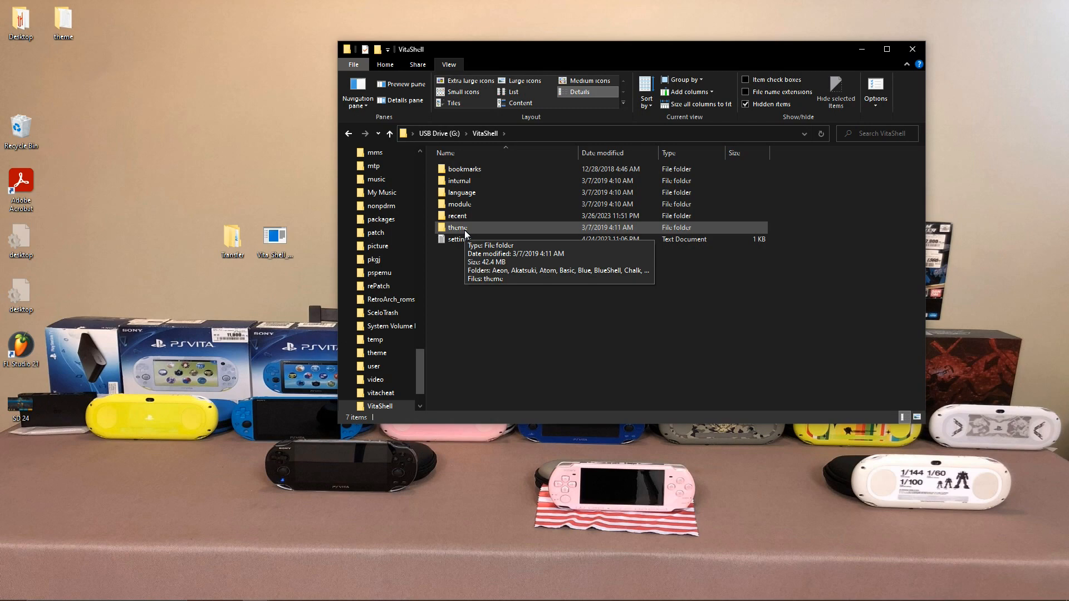
{"action": "double_click", "coordinate": [457, 227]}
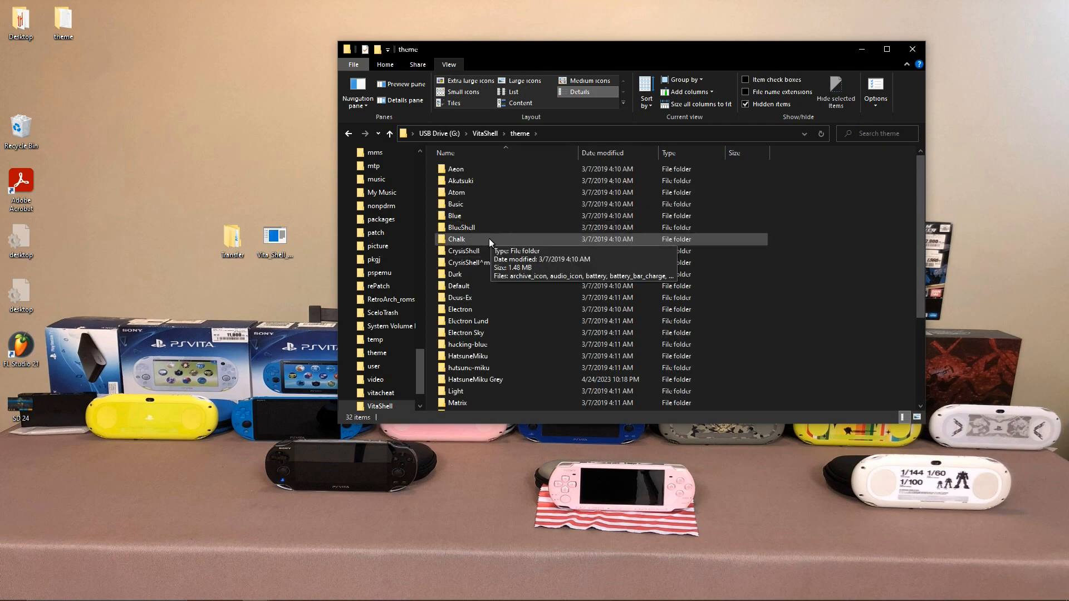
Paste the PC's theme folders into the Vita's VitaShell theme folder.
{"action": "left_click_drag", "start_coordinate": [407, 49], "coordinate": [537, 20]}
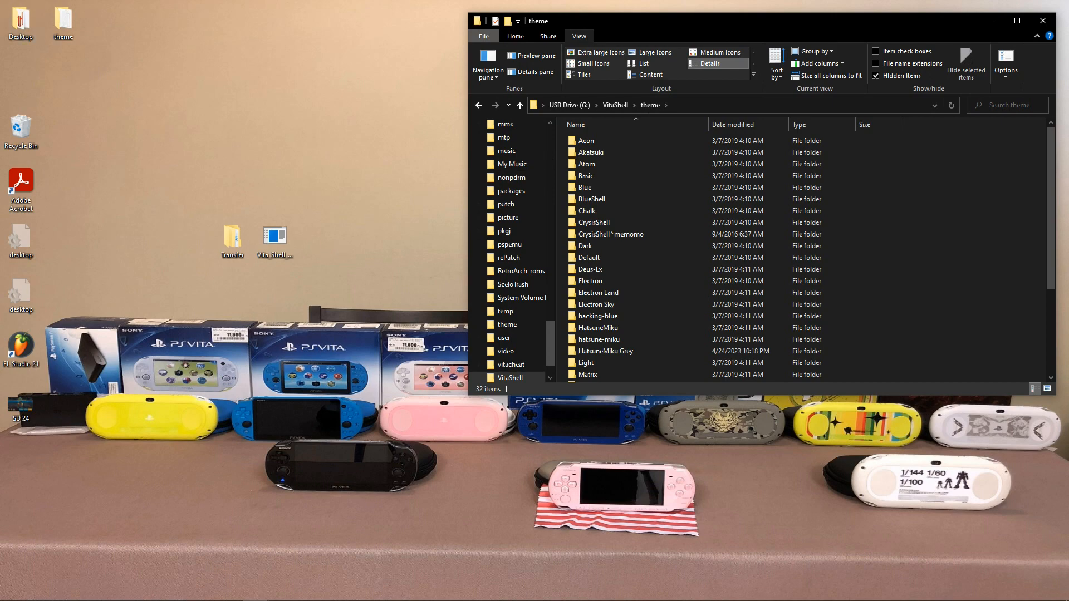
{"action": "left_click", "coordinate": [62, 20]}
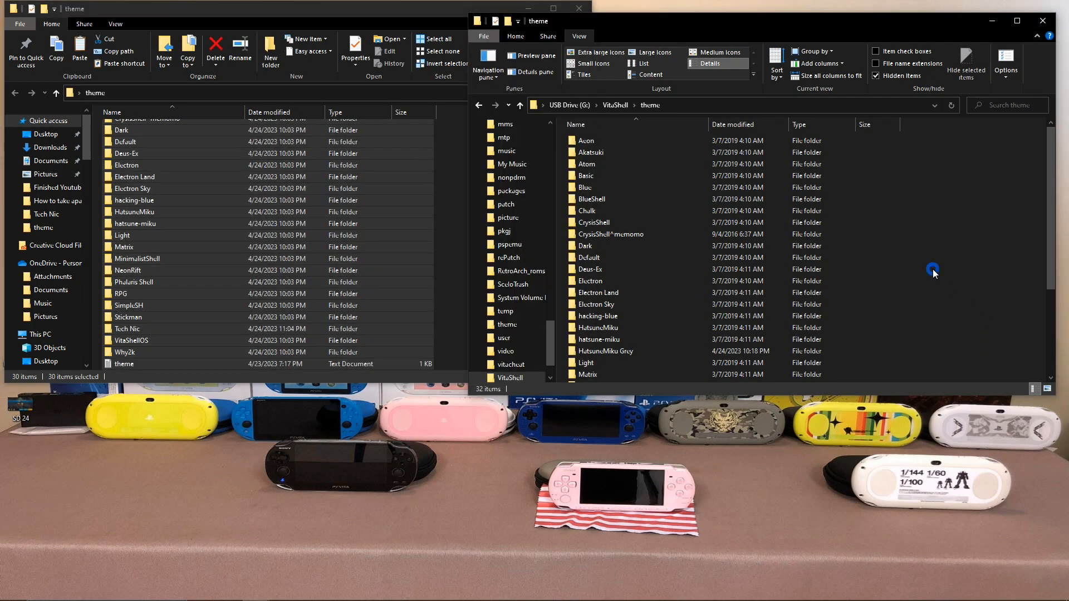
{"action": "right_click", "coordinate": [933, 271]}
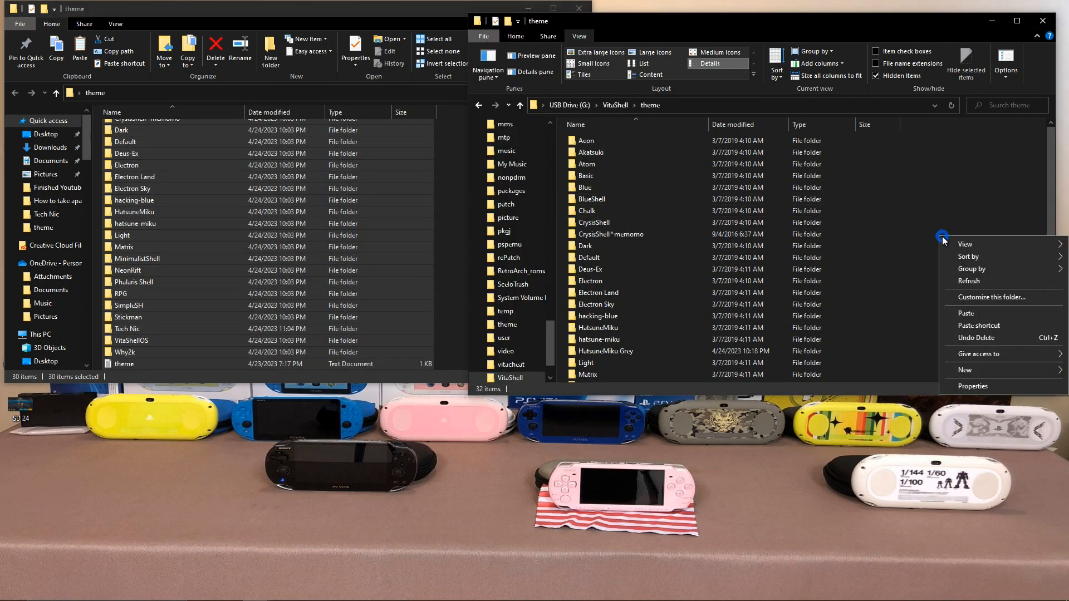
{"action": "mouse_move", "coordinate": [968, 256]}
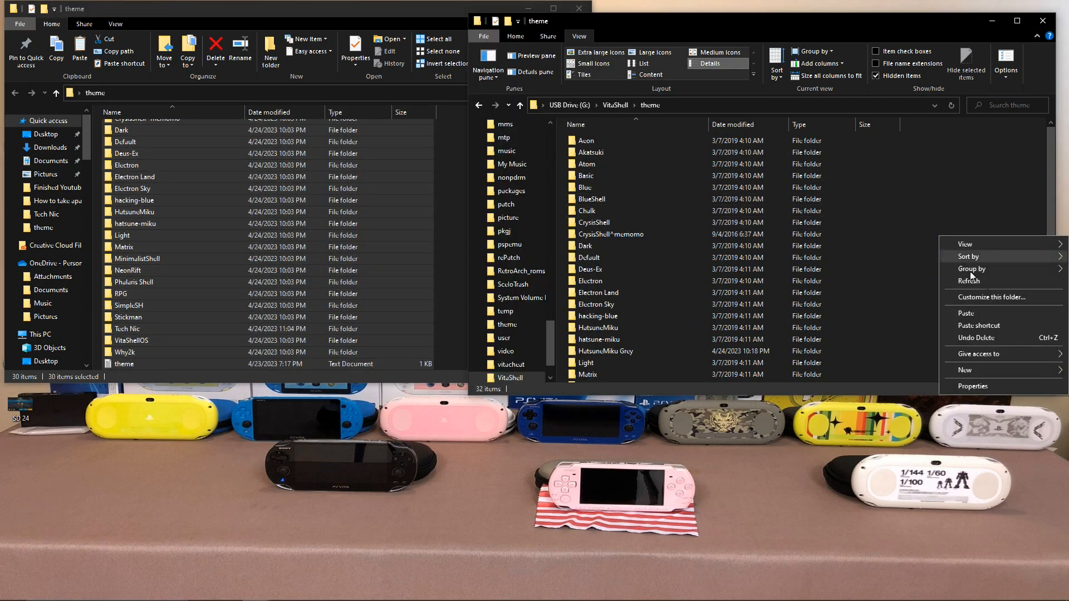
{"action": "left_click", "coordinate": [916, 275]}
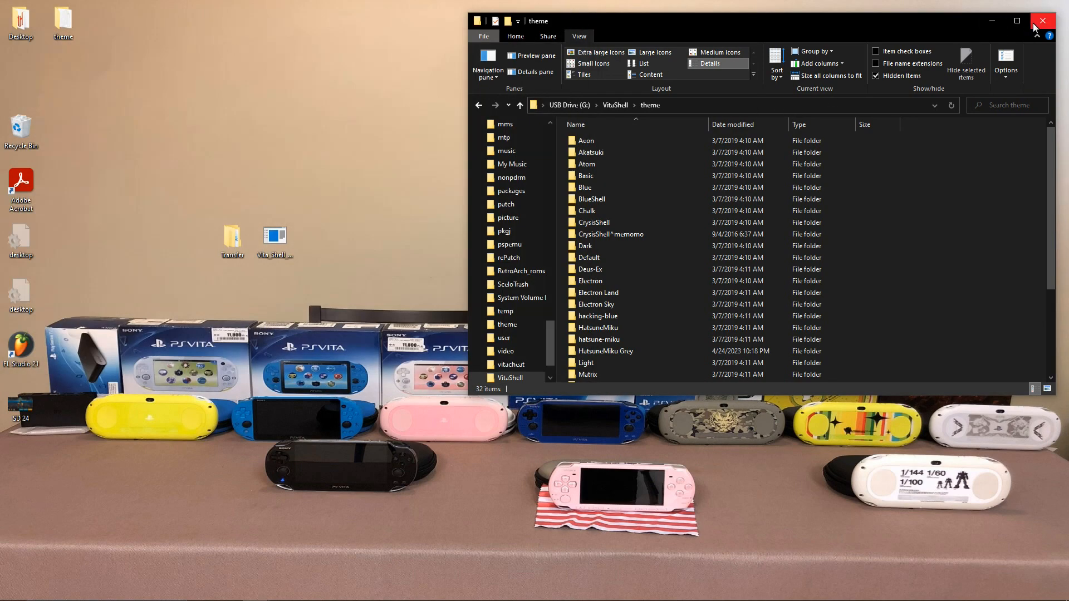
Close the Vita theme folder window and launch the Vita screen viewer.
{"action": "left_click", "coordinate": [1041, 21]}
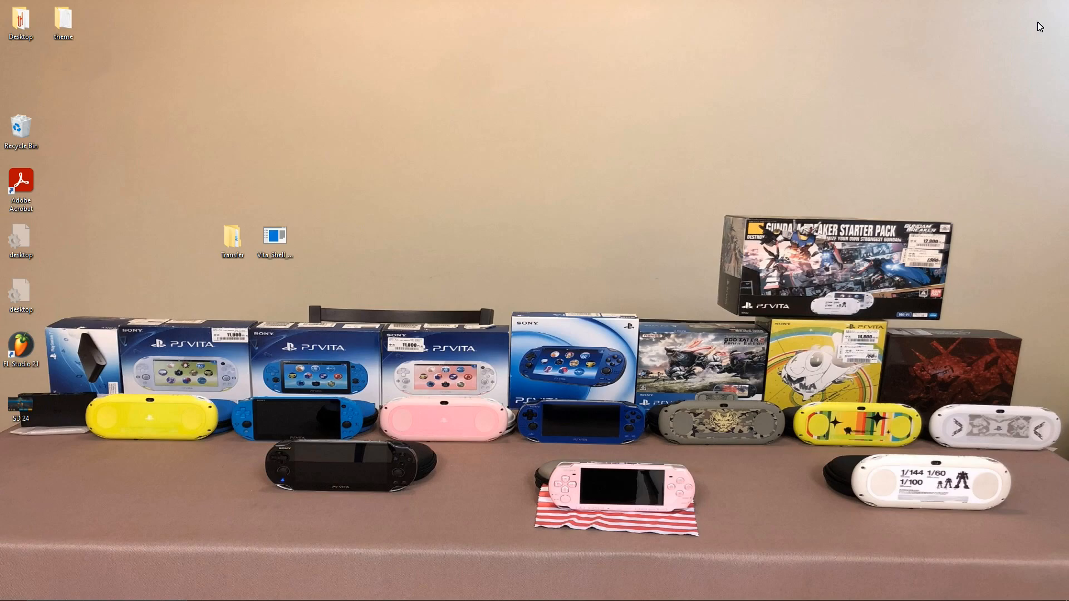
{"action": "double_click", "coordinate": [274, 235]}
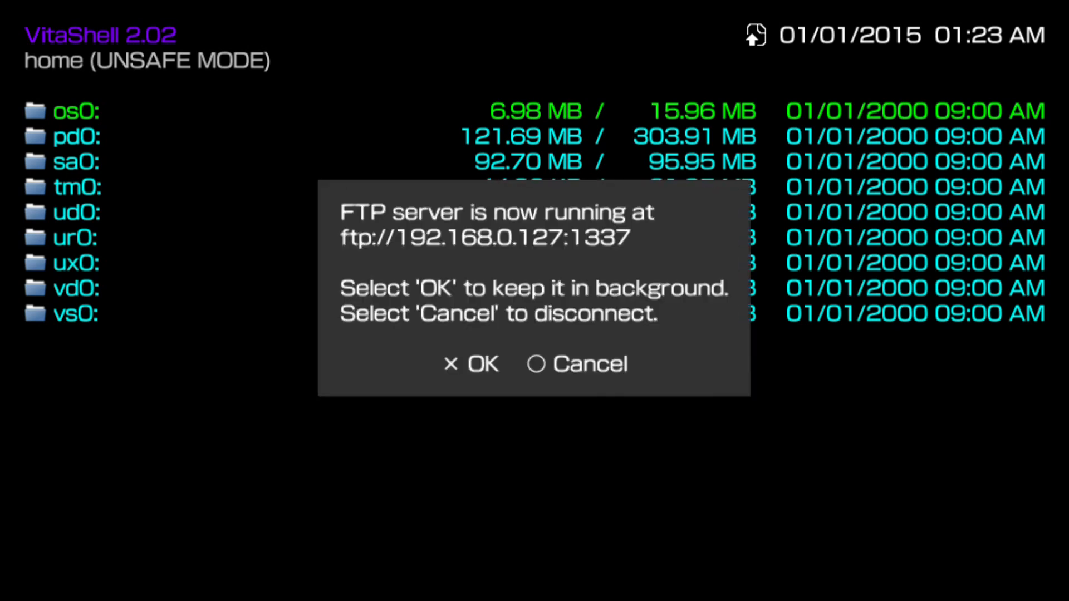
Dismiss VitaShell's FTP server notice.
{"action": "left_click", "coordinate": [470, 364]}
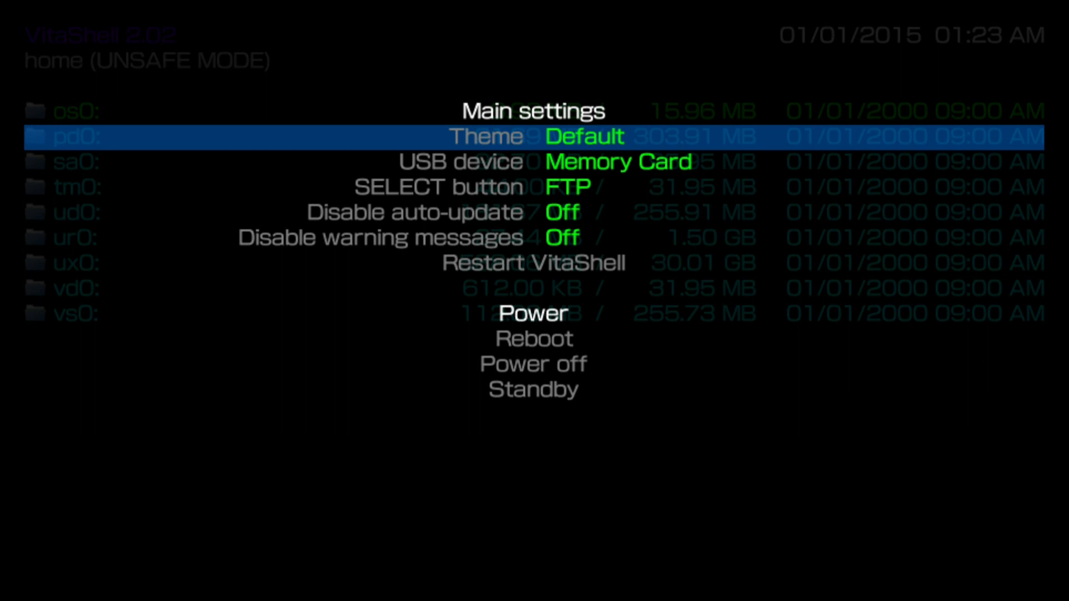
Switch the Theme setting to Electron and choose Restart VitaShell.
{"action": "key", "text": "Right"}
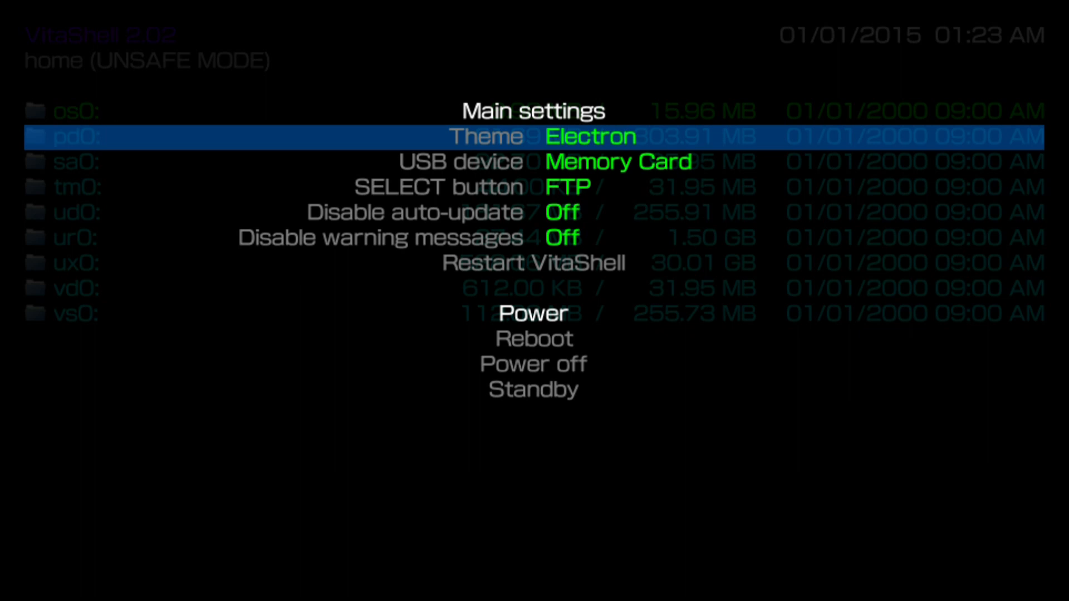
{"action": "key", "text": "Down"}
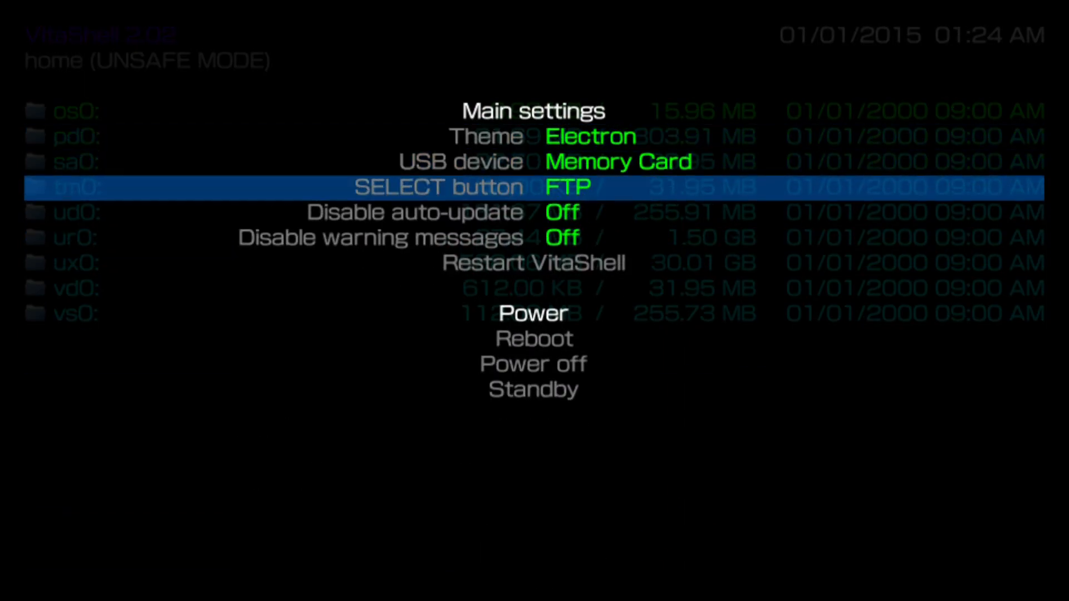
{"action": "key", "text": "down"}
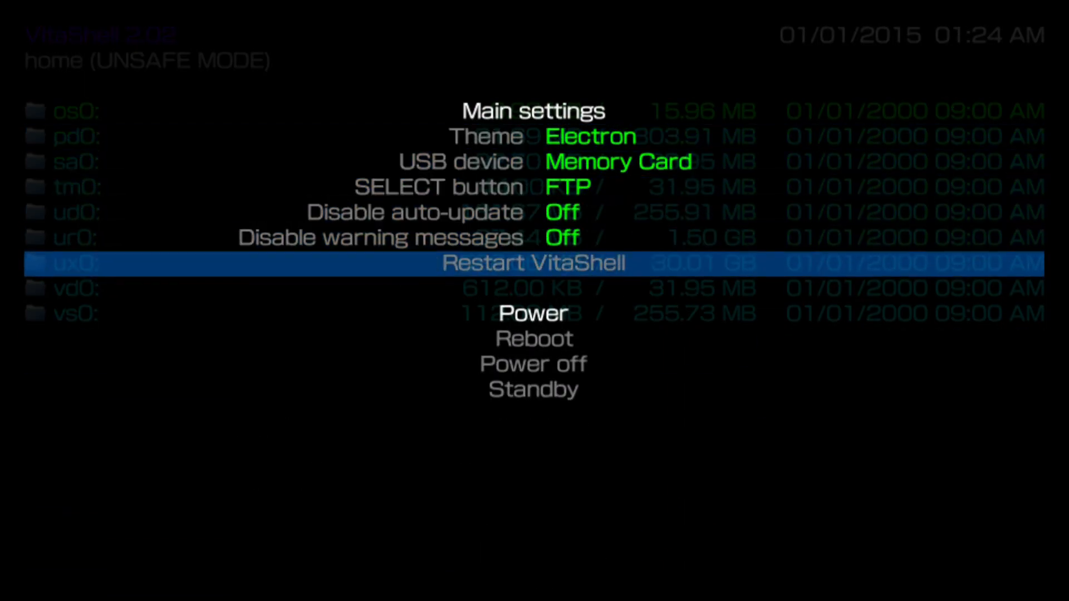
{"action": "key", "text": "circle"}
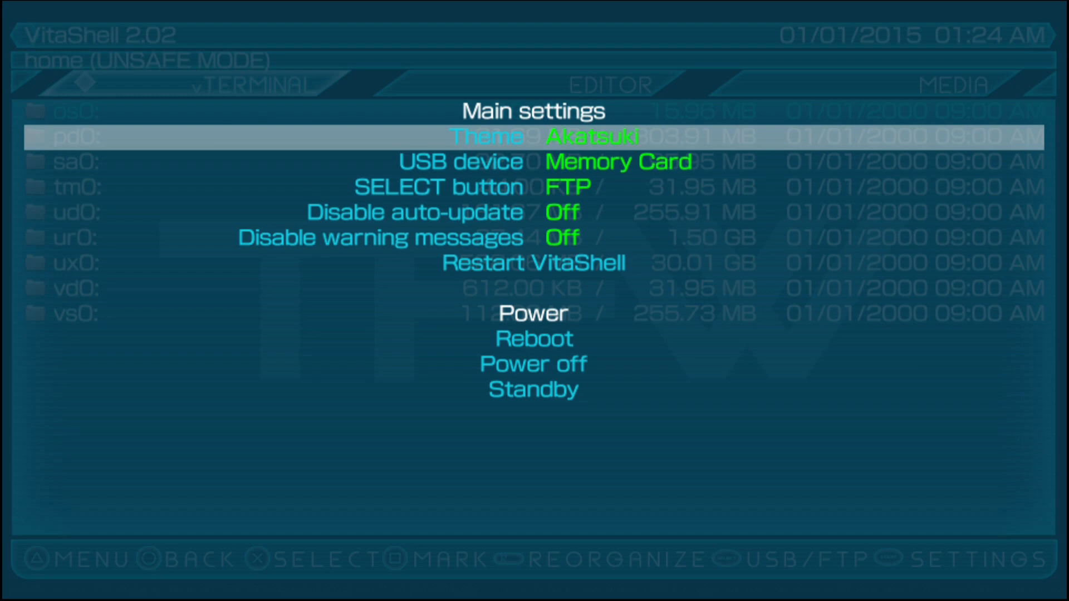
Move down the settings to restart VitaShell with the Akatsuki theme.
{"action": "key", "text": "down"}
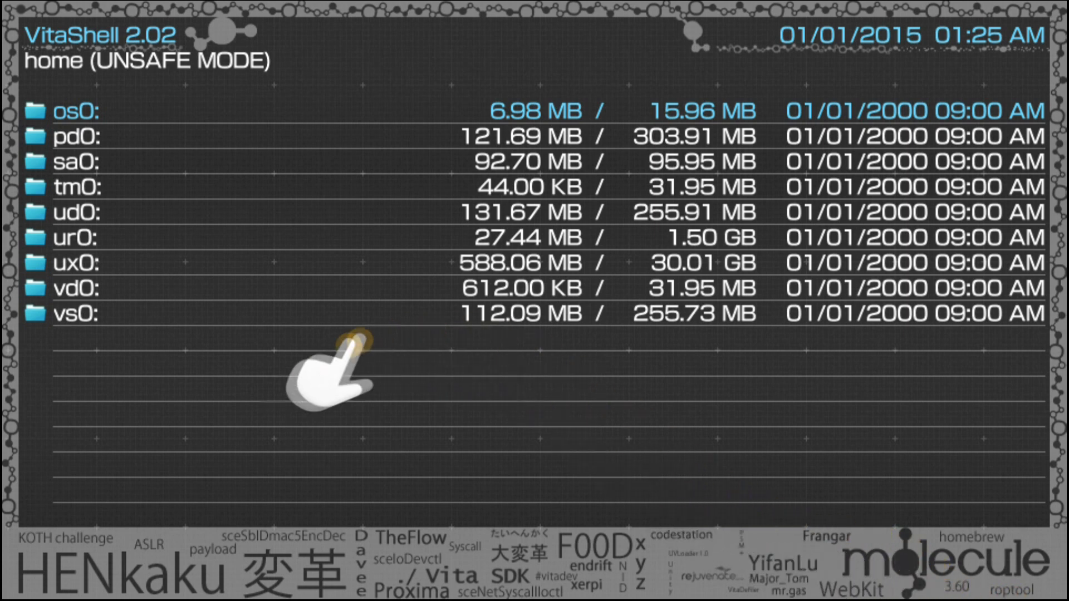
{"action": "mouse_move", "coordinate": [334, 565]}
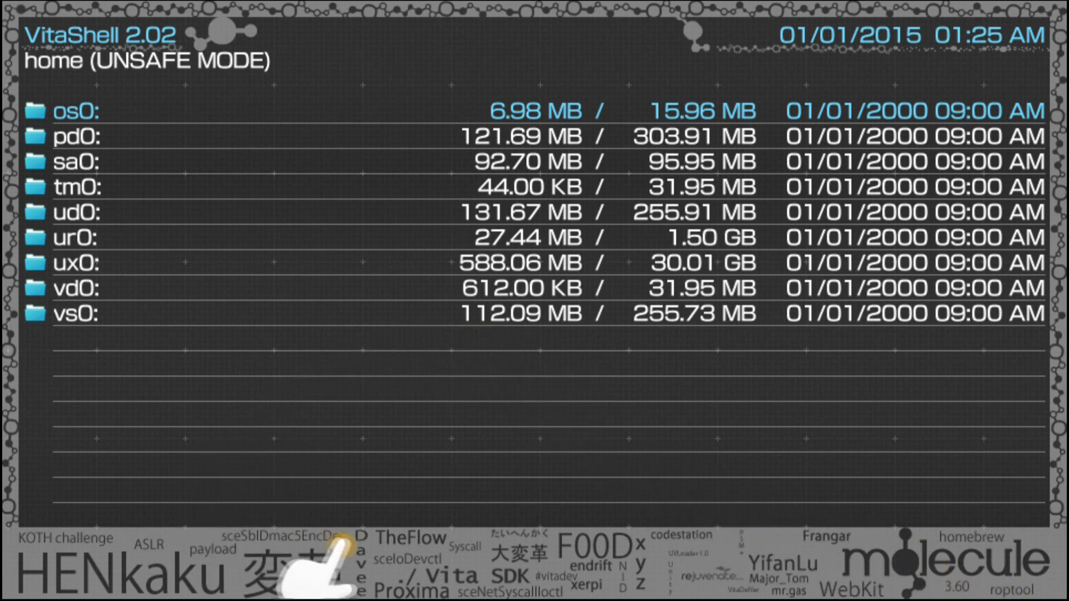
{"action": "mouse_move", "coordinate": [338, 471]}
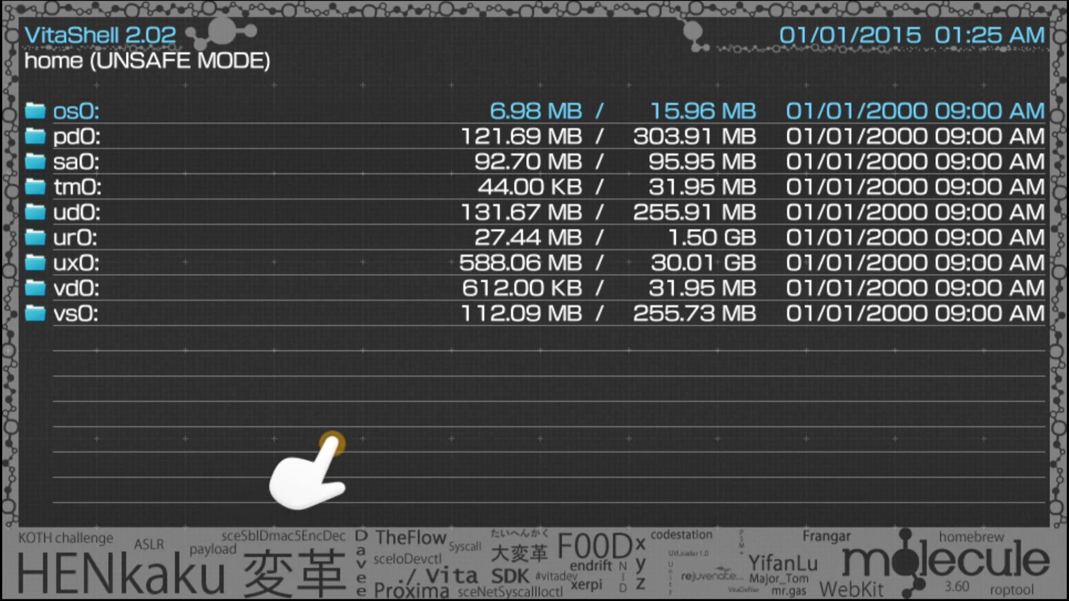